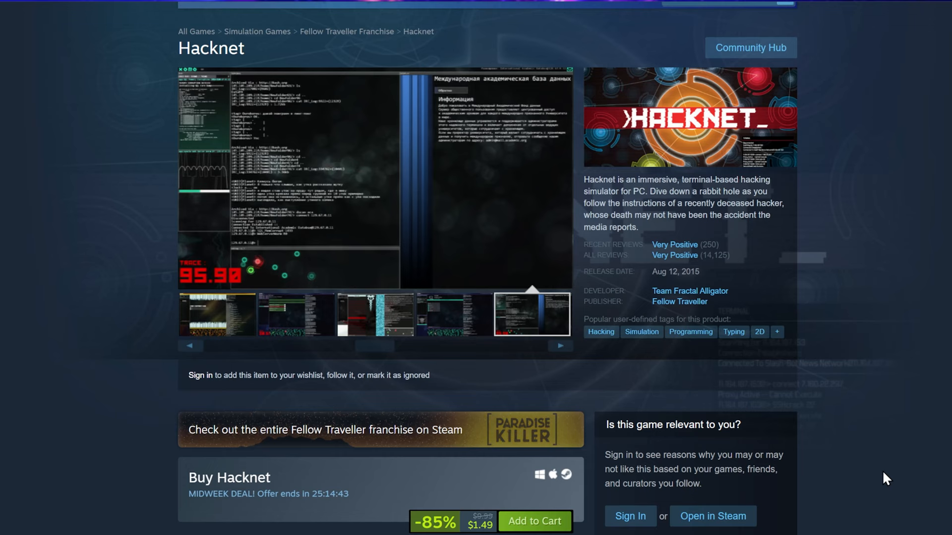
Step: Start a New Session from the Hacknet main menu and load the tutorial desktop
click(295, 314)
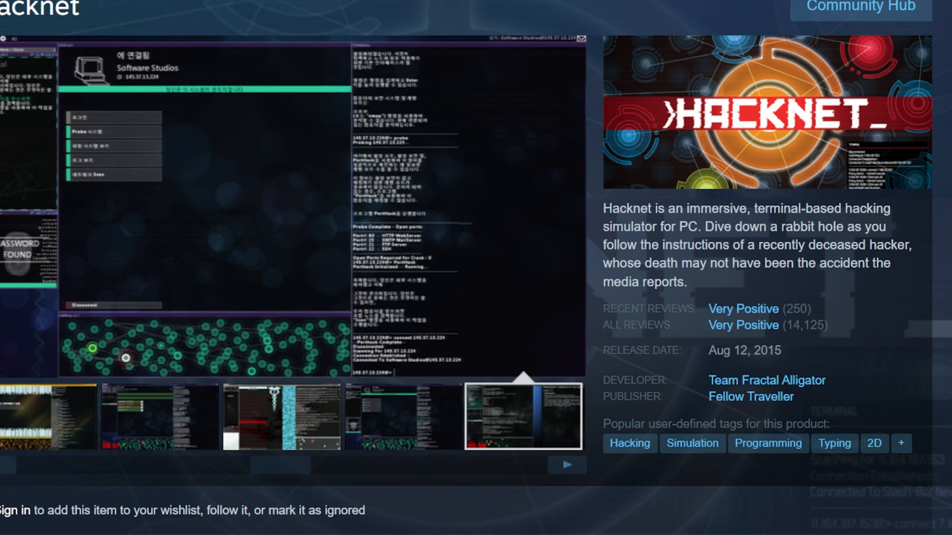
click(157, 415)
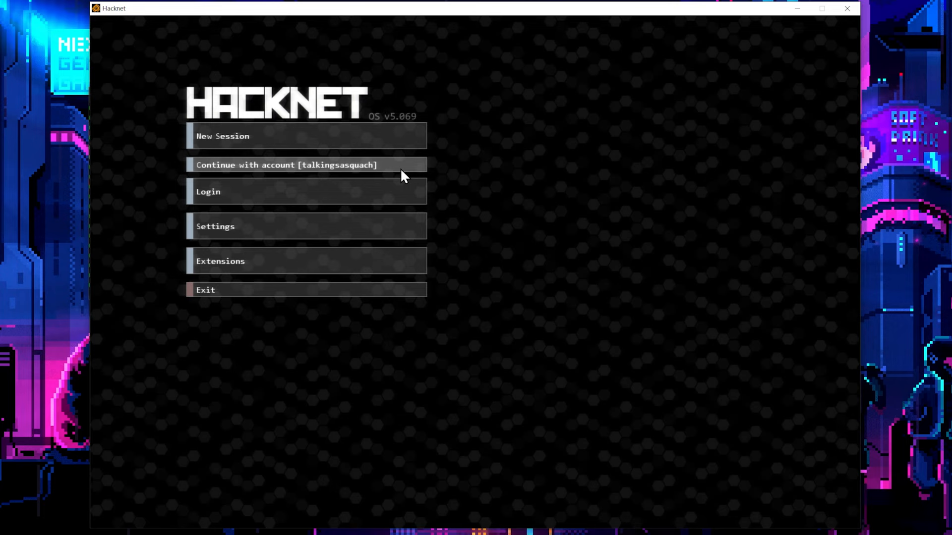
mouse_move(355, 136)
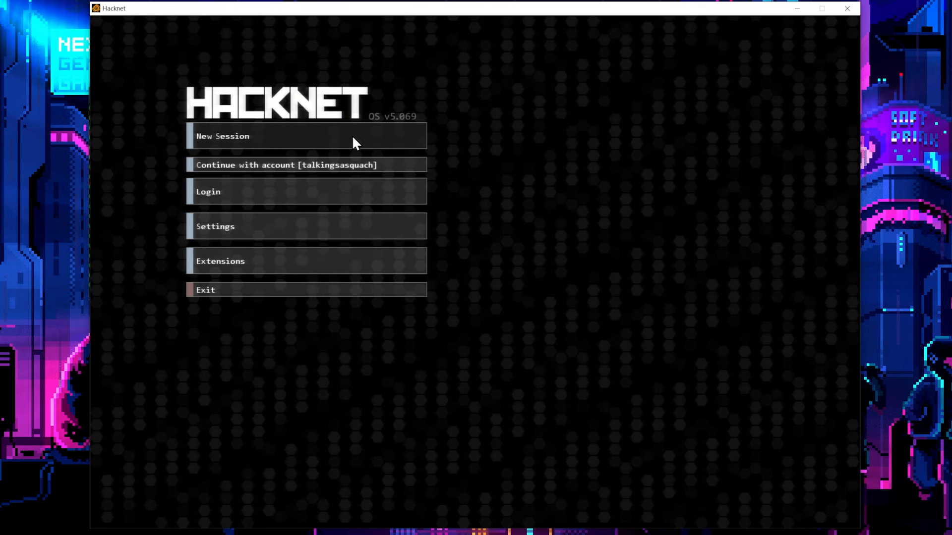
click(306, 135)
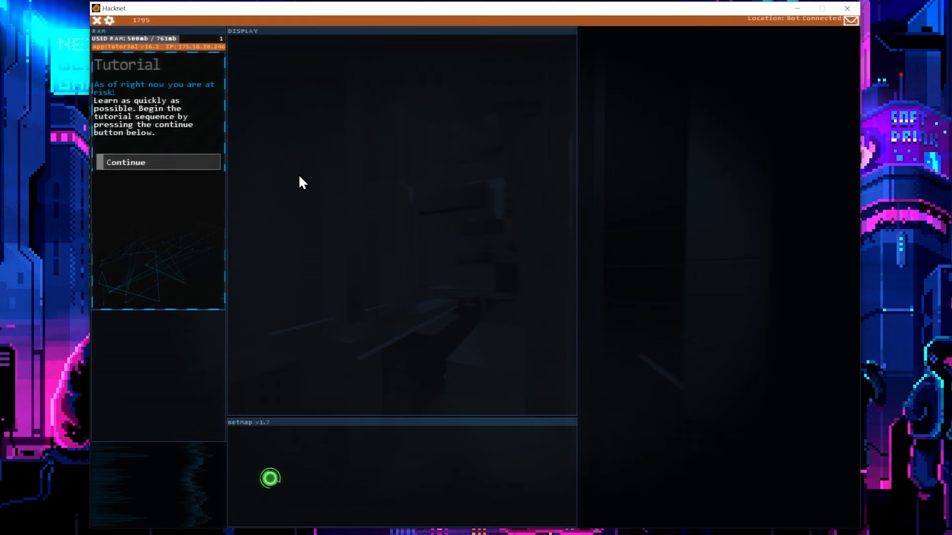
Step: Connect to your own PC, scan its network, and connect to the revealed Banished Stallion Inc node
click(158, 162)
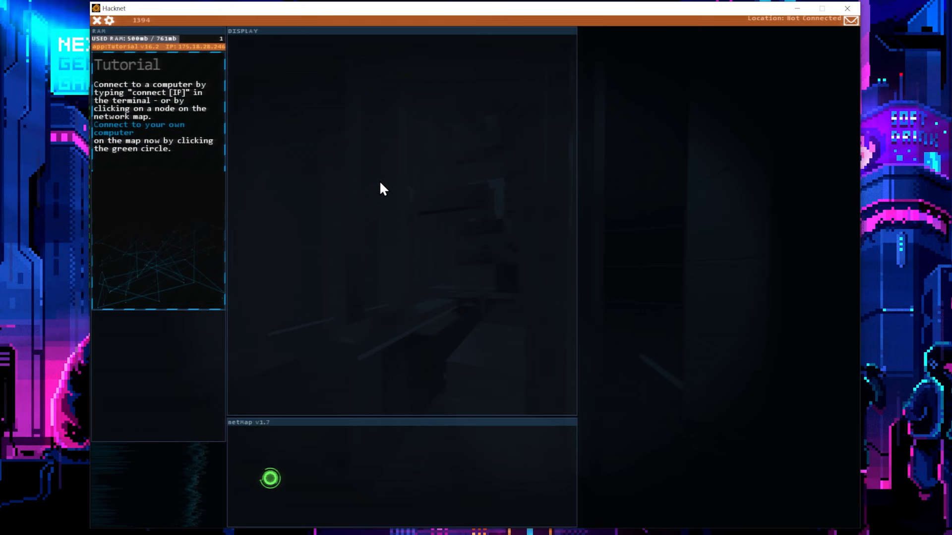
click(269, 479)
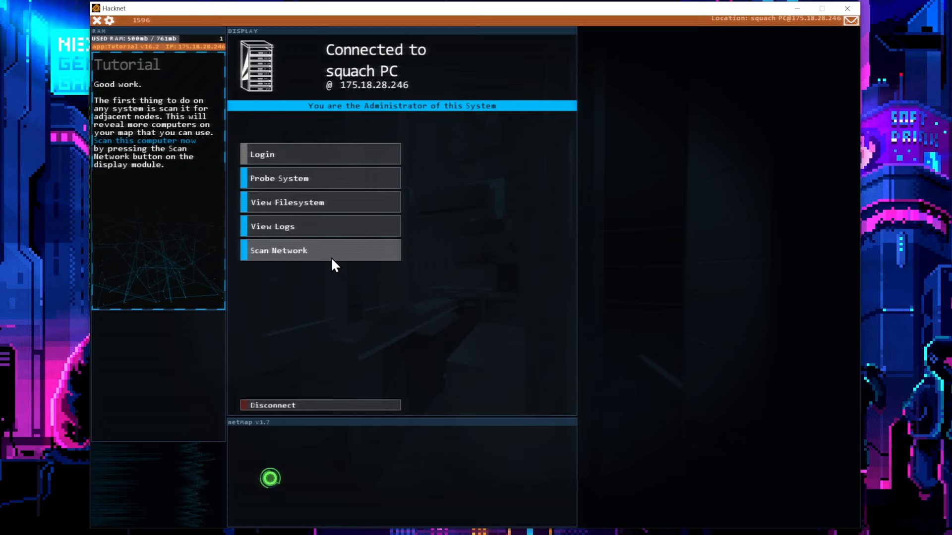
click(320, 250)
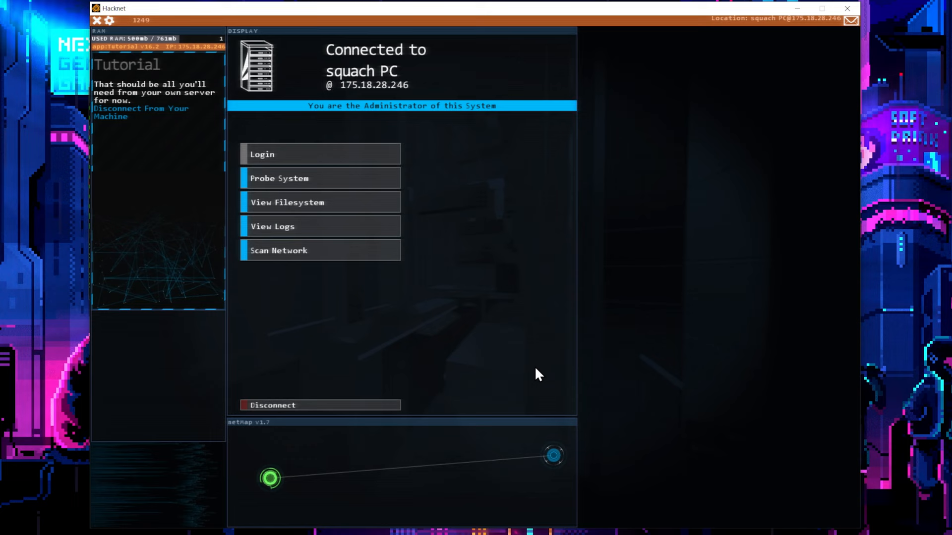
click(553, 455)
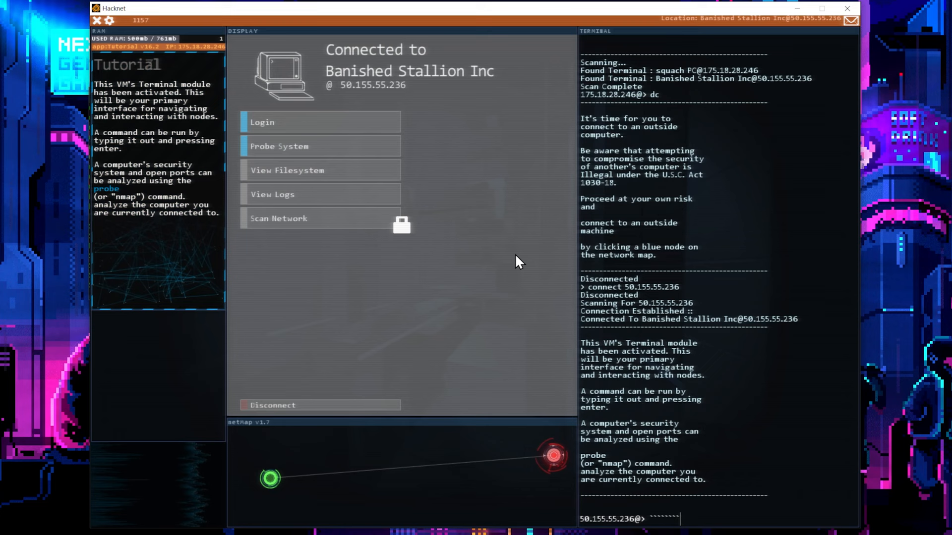
Step: Probe Banished Stallion Inc and reconnect to 50.155.55.236 as administrator
text(probe)
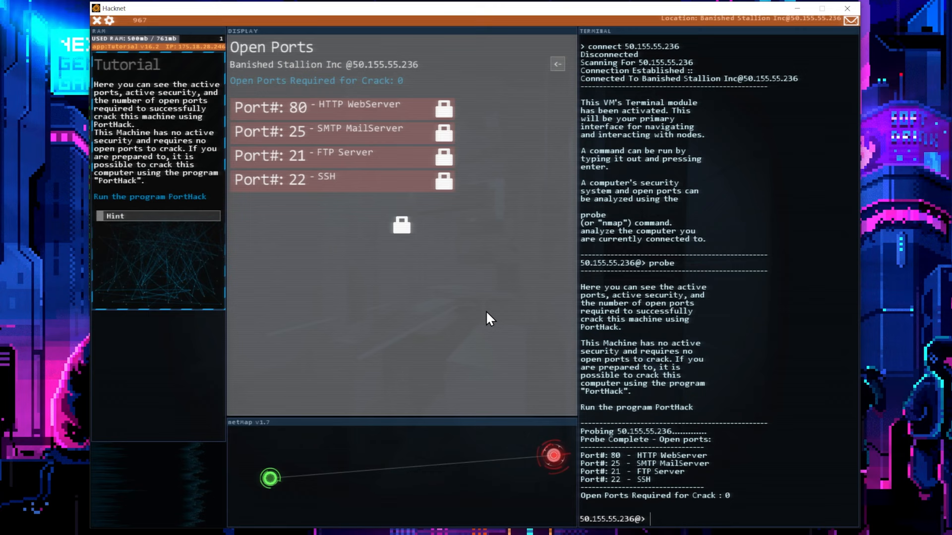
mouse_move(355, 195)
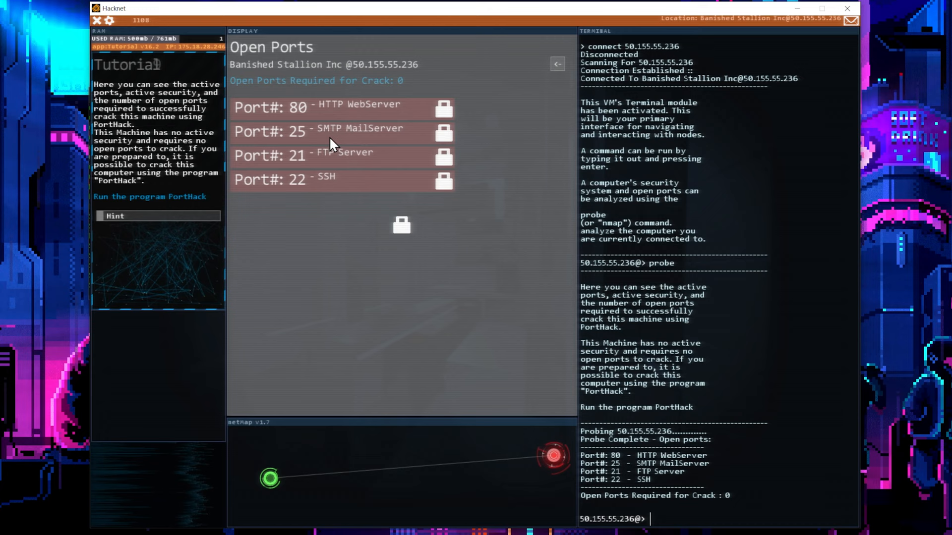
mouse_move(304, 91)
text(porthack)
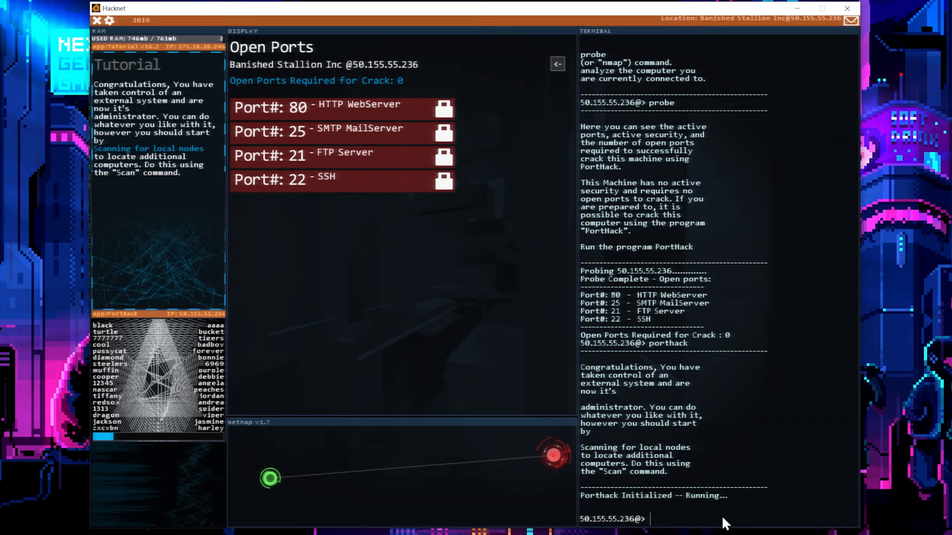
text(connect 50.155.55.236)
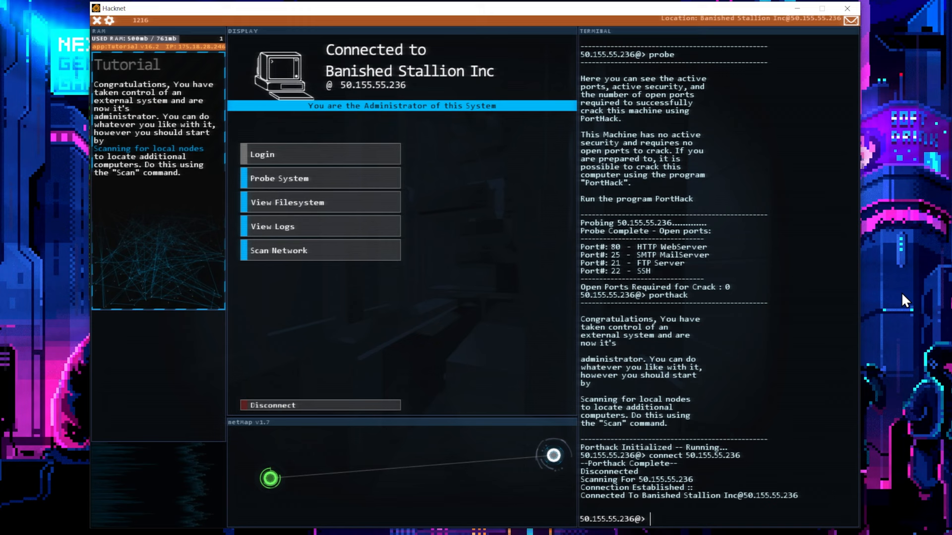
Step: Scan from Banished Stallion Inc, wipe its log folder, then disconnect with dc
text(scan)
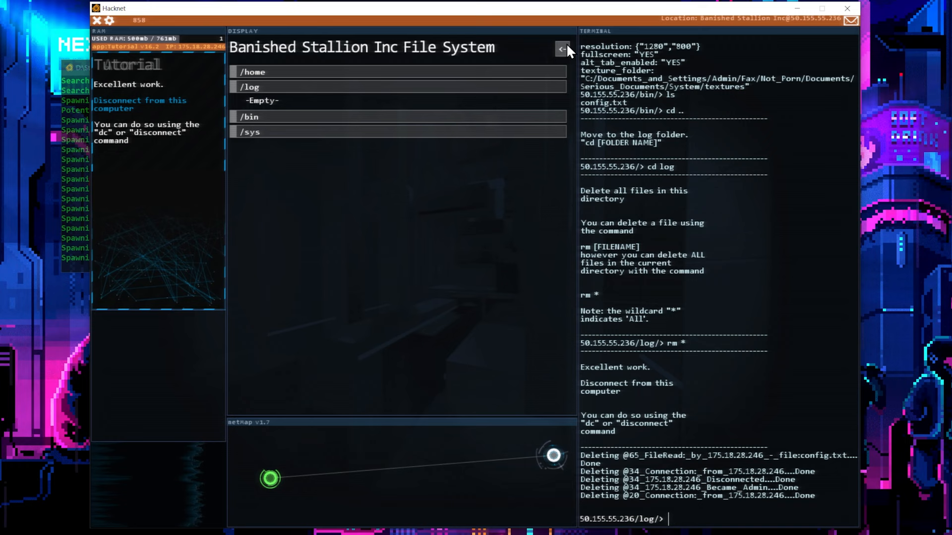
text(dc)
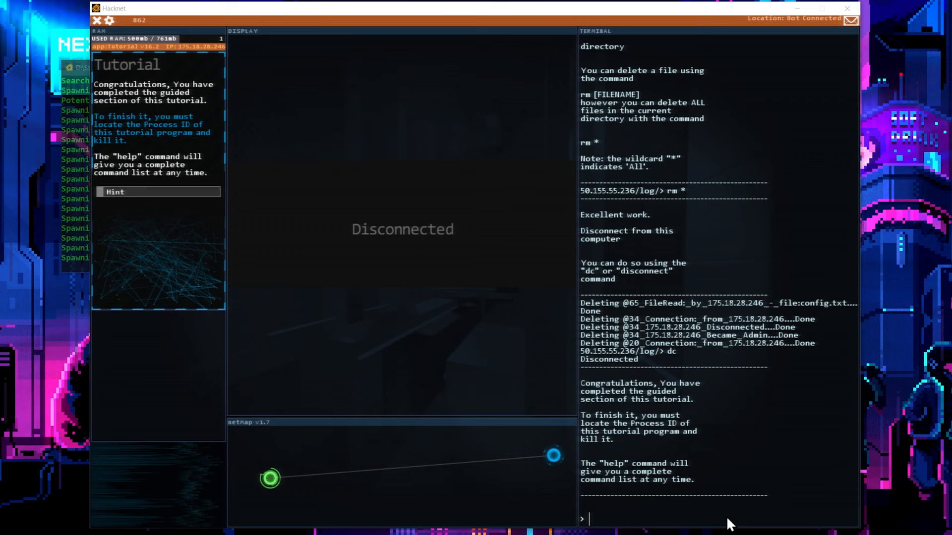
Step: List processes with ps and kill the tutorial program's process to end the tutorial
text(help)
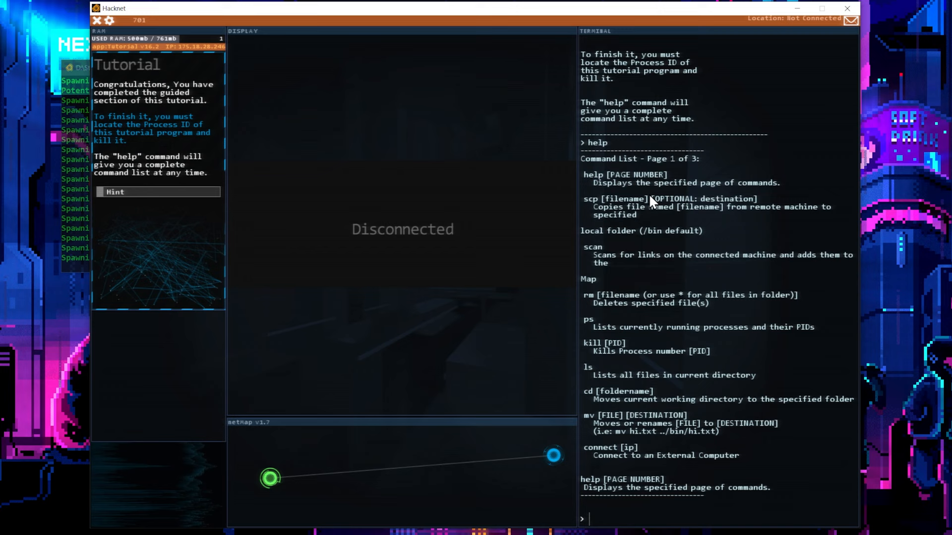
text(ps)
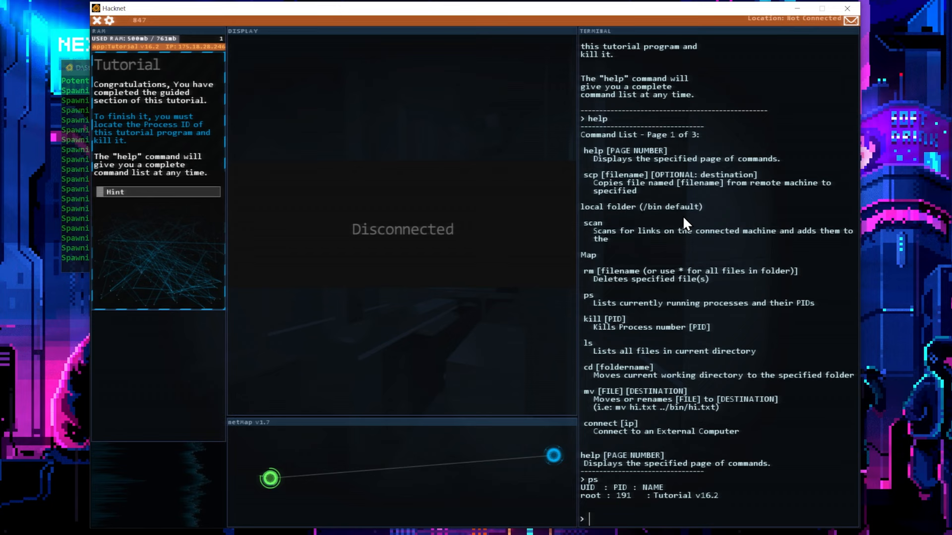
text(kill 19)
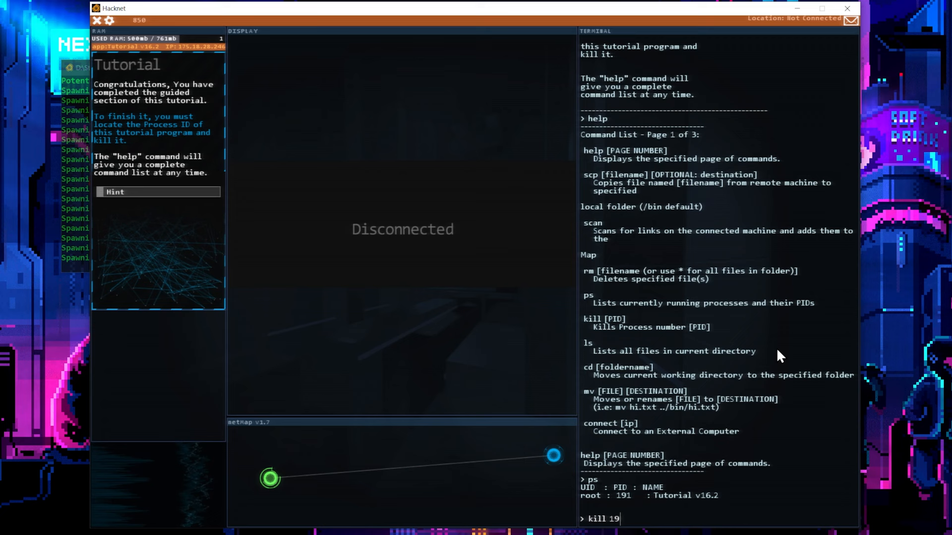
key(Return)
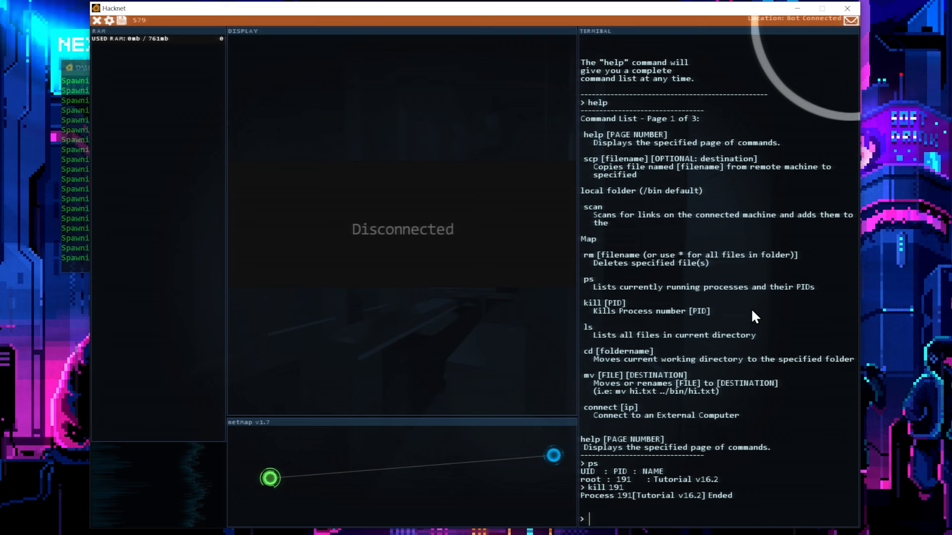
click(851, 19)
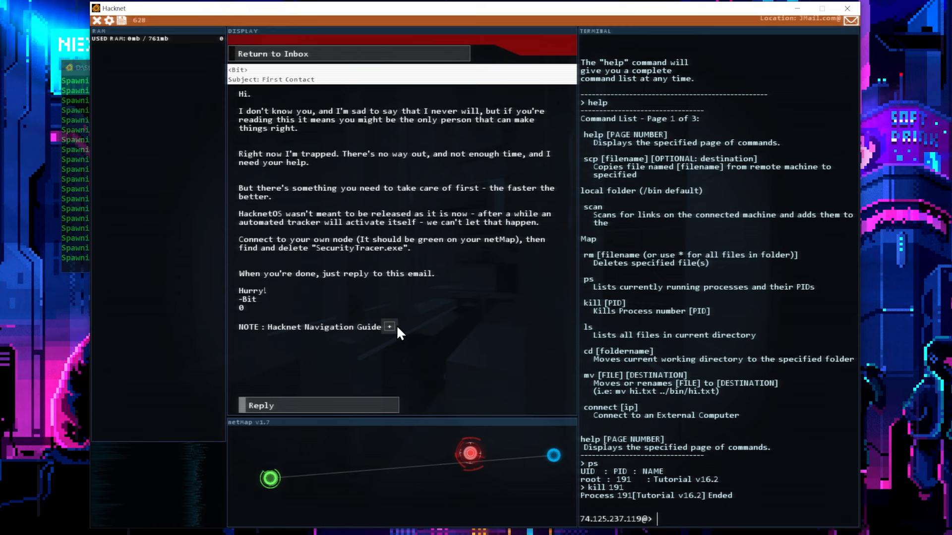
click(389, 326)
text(cd bin)
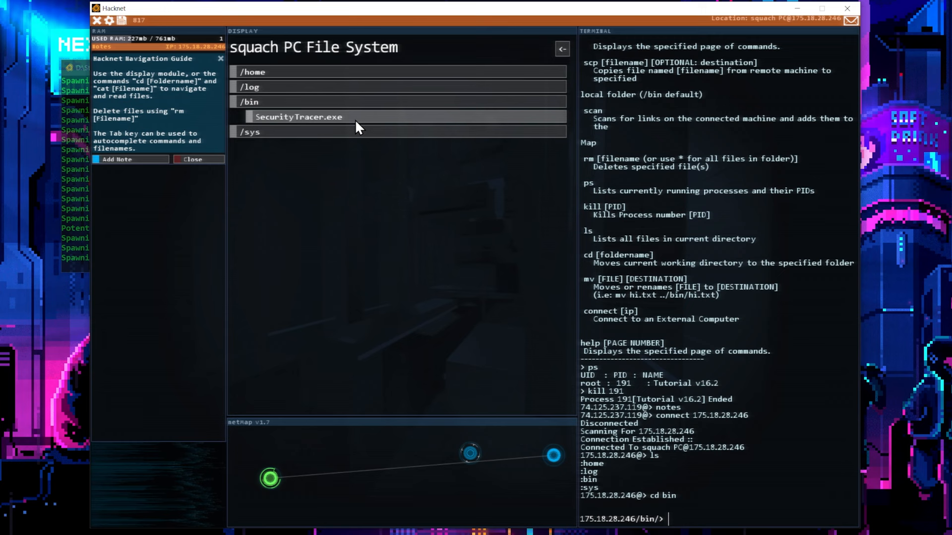
text(rm)
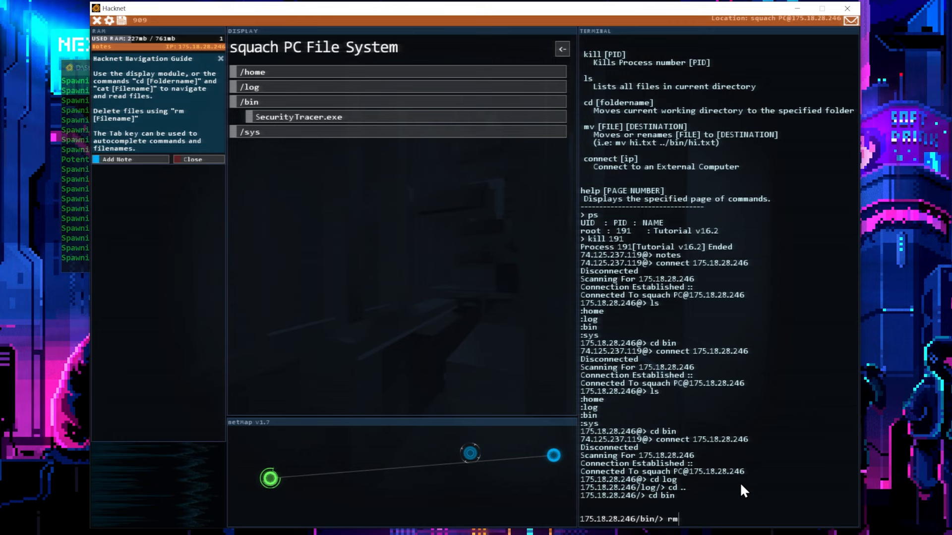
text(SecurityTracer.exe)
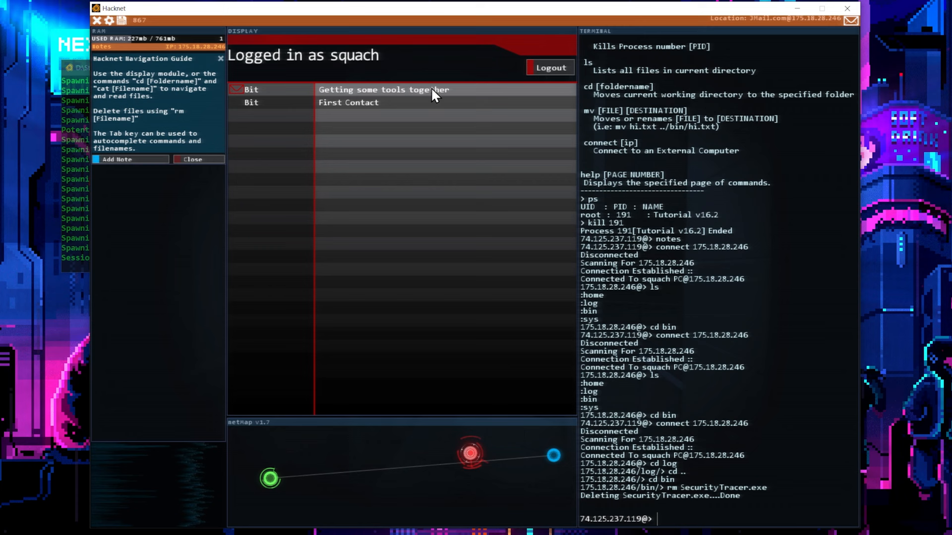
Step: Read the 'Getting some tools together' email in the inbox
click(383, 90)
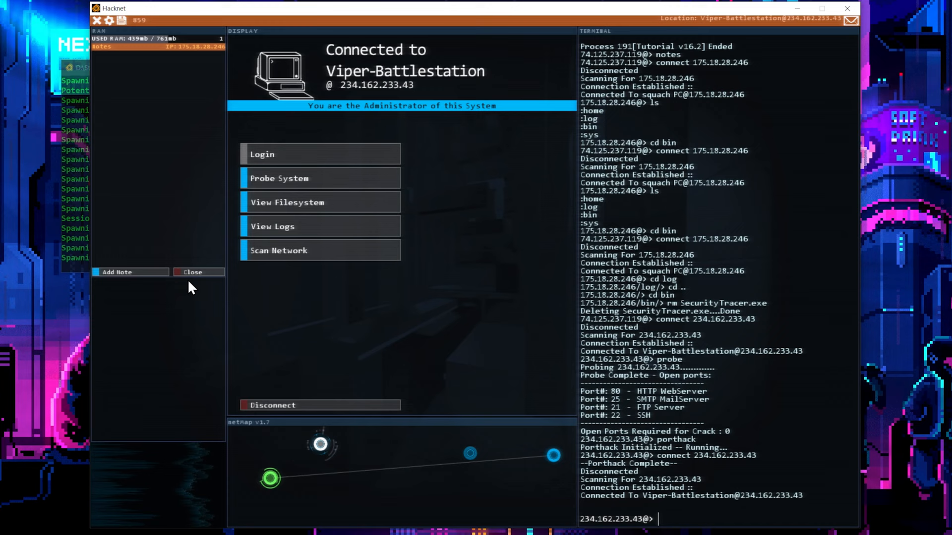
Step: Close the notes panel after taking over Viper-Battlestation
click(197, 271)
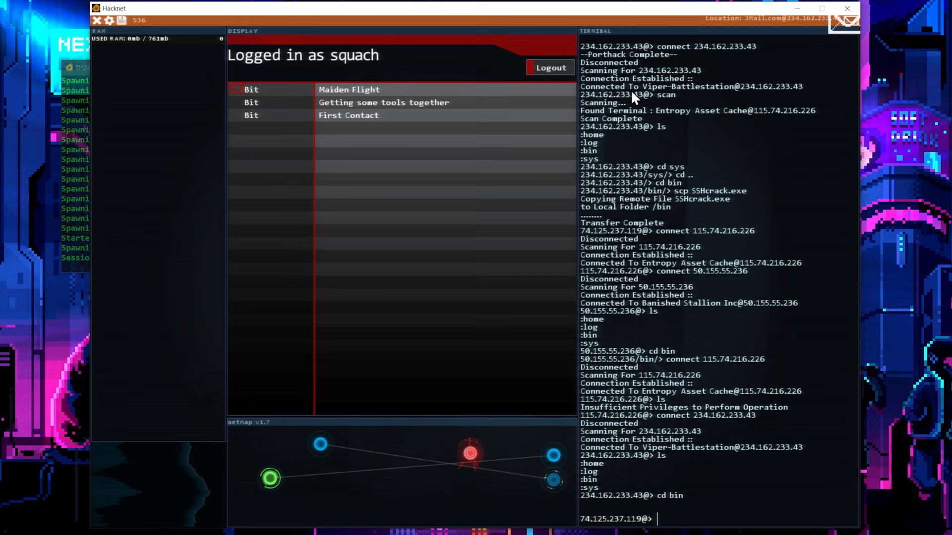
mouse_move(535, 23)
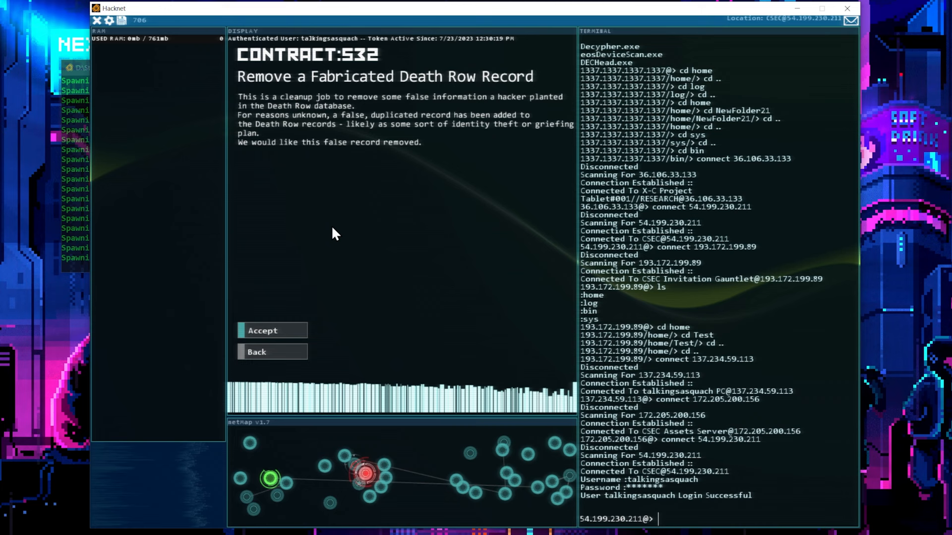
Step: Accept the 'Remove a Fabricated Death Row Record' contract and view its Imposters on Death Row email
click(256, 352)
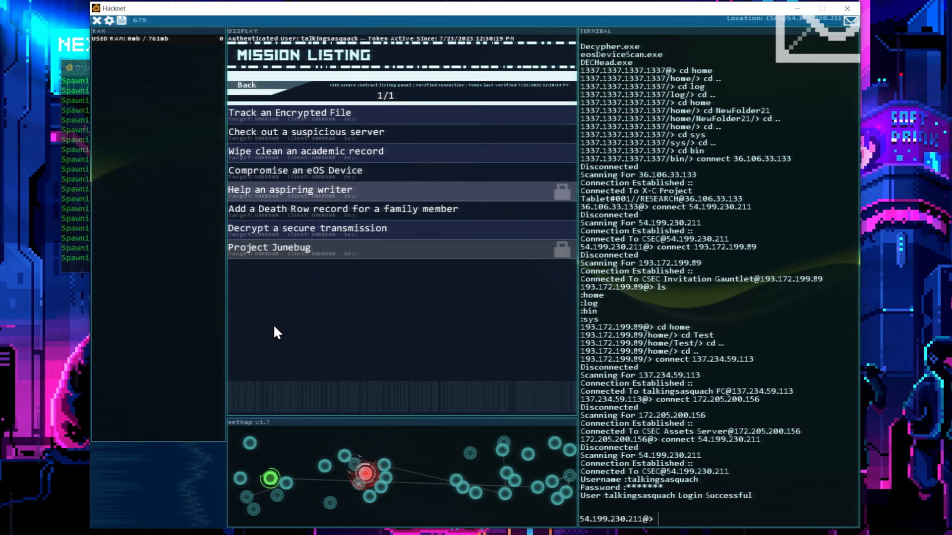
click(343, 209)
text(notes)
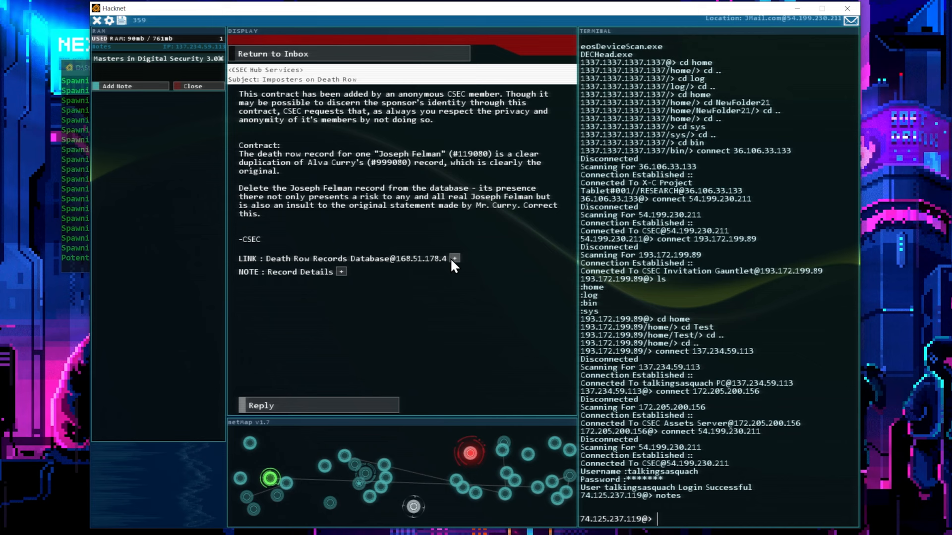
click(454, 259)
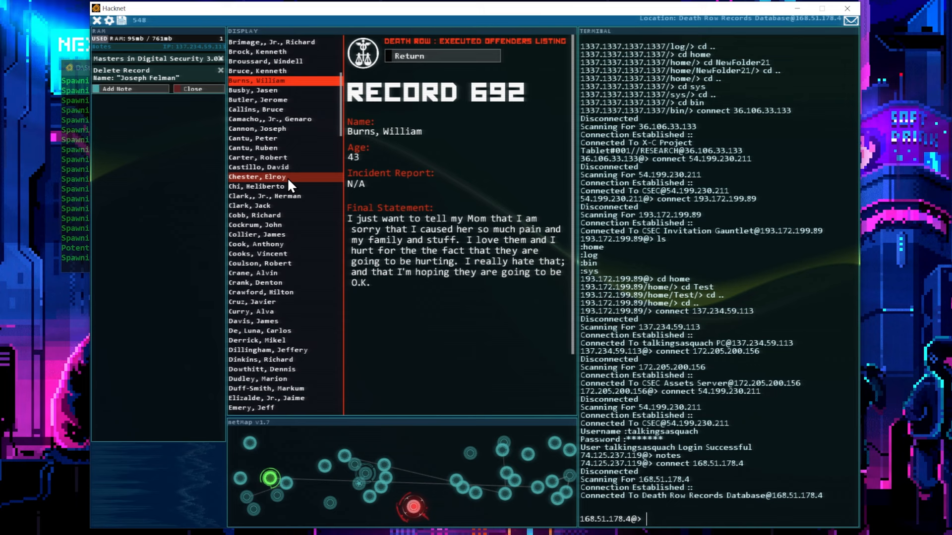
click(260, 358)
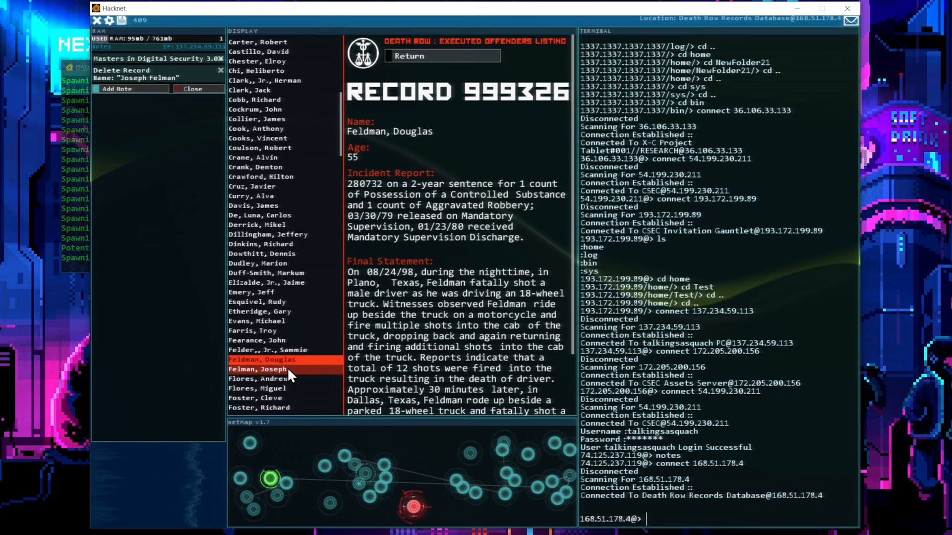
click(260, 369)
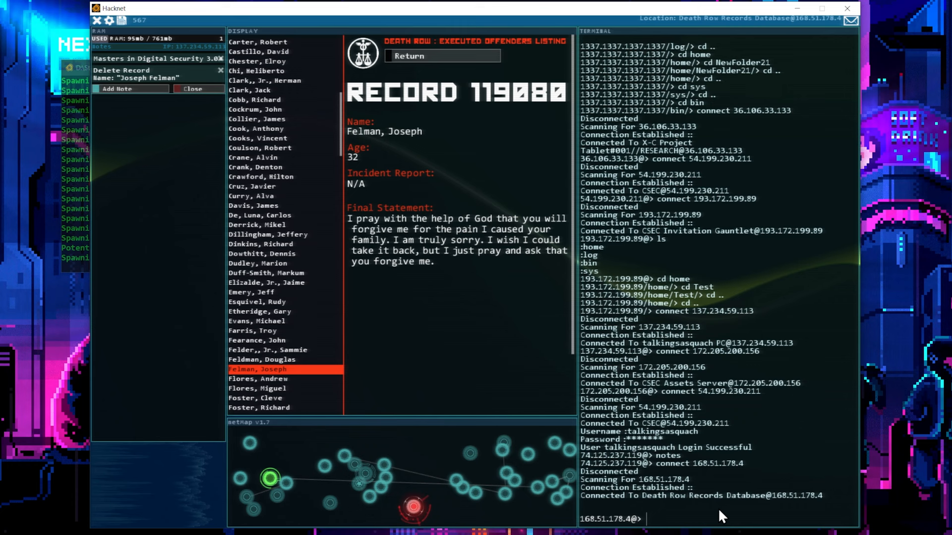
Step: Probe the Death Row database, analyze its firewall repeatedly, and begin solving with the revealed password
text(probe)
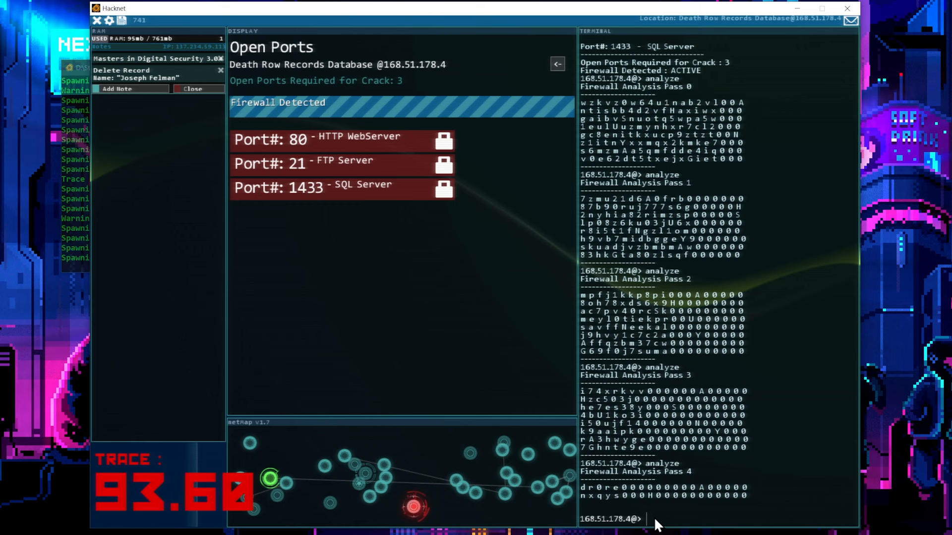
text(analyze)
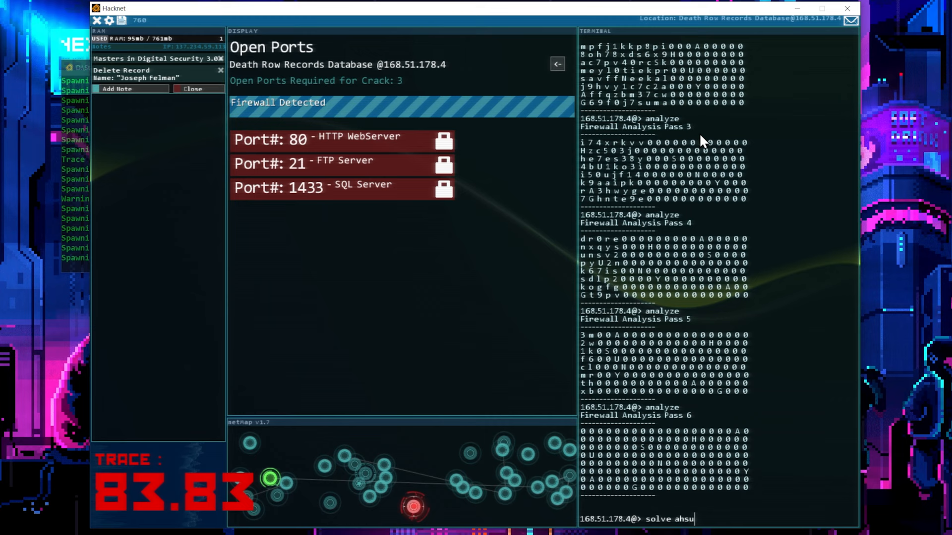
text(nyag)
text(sq)
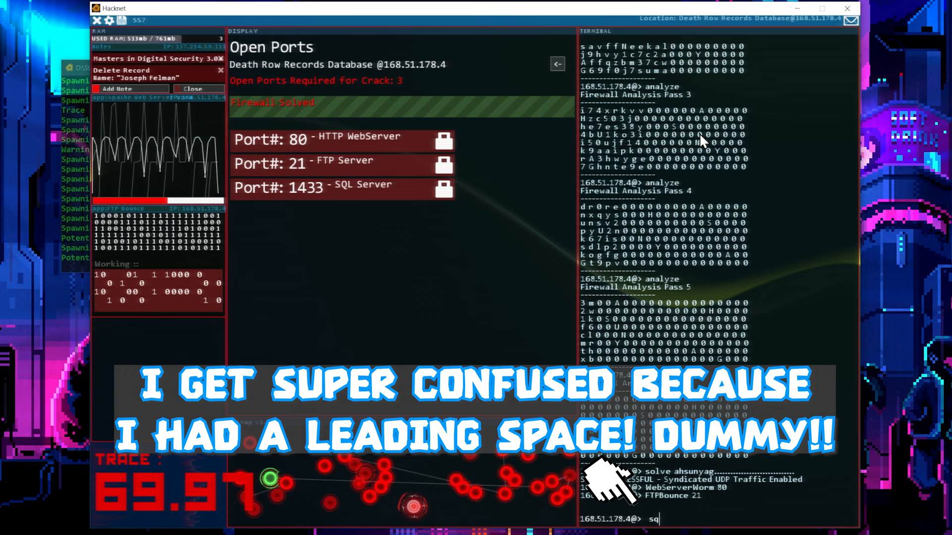
Step: Run SQL_MemCorrupt on port 1433 and porthack to break into the Death Row database
text(SQL_MemCorrupt)
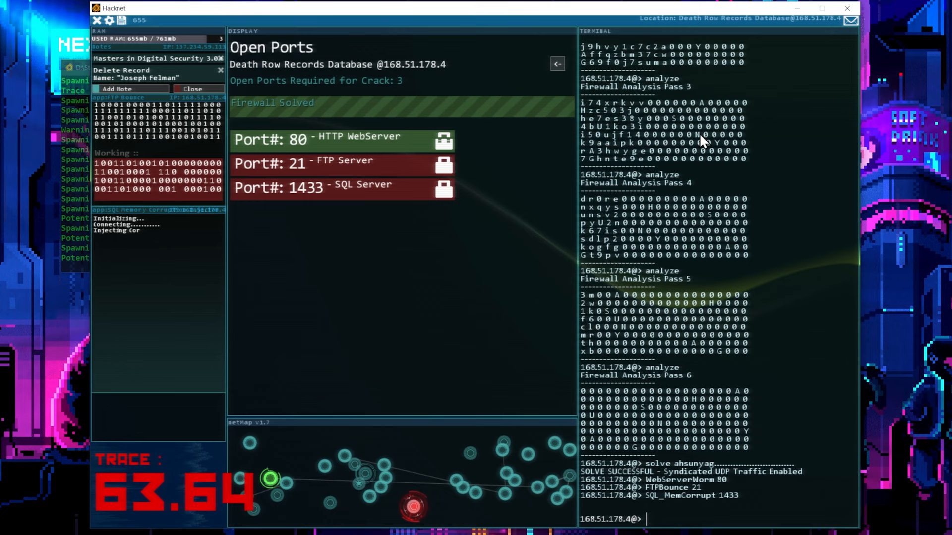
text(porthack)
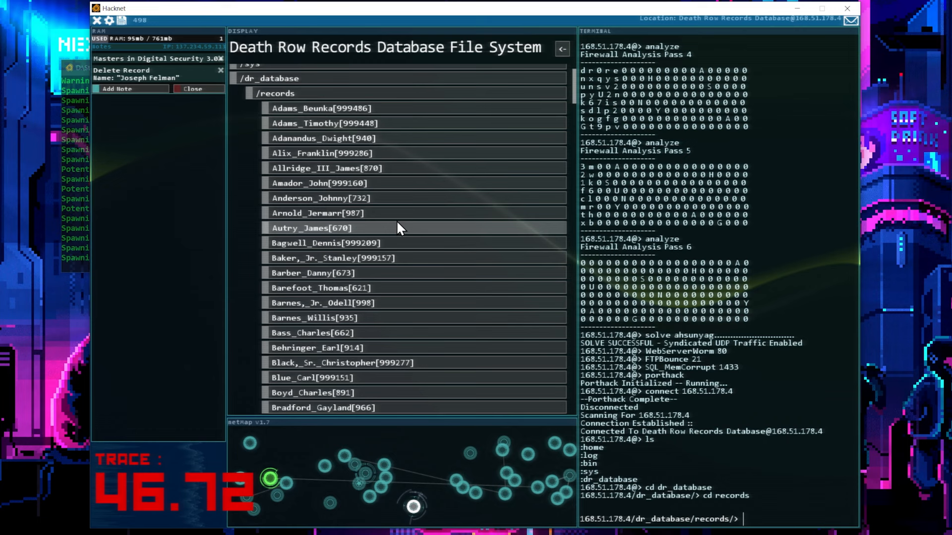
scroll(down, 3)
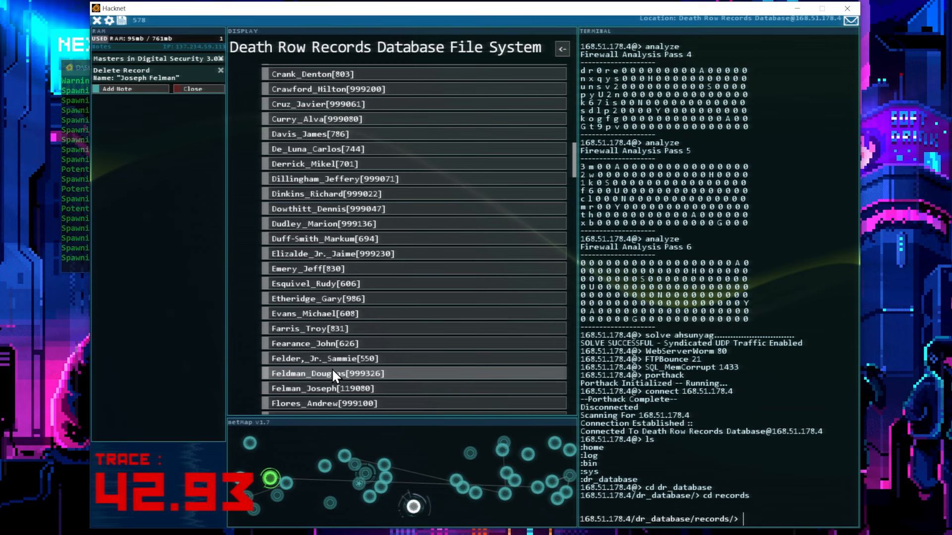
click(320, 388)
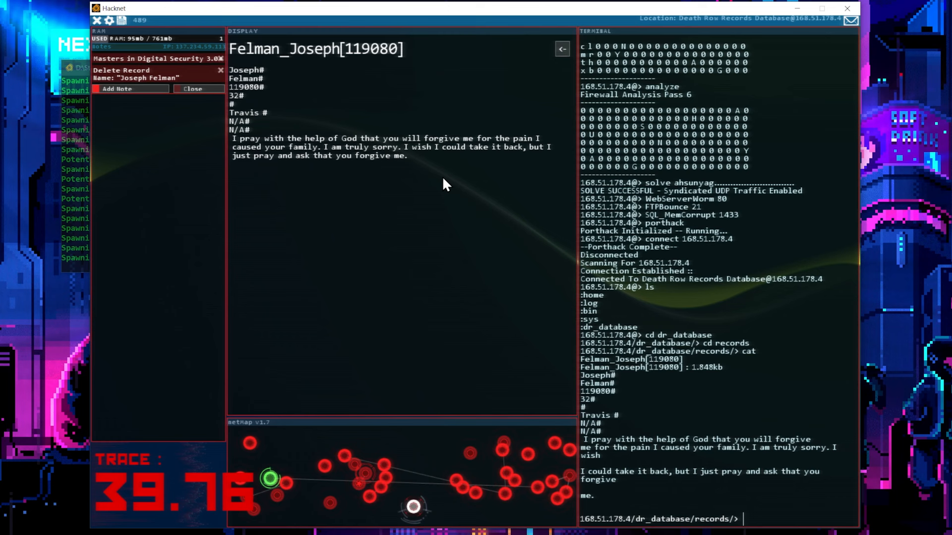
click(561, 48)
text(rm)
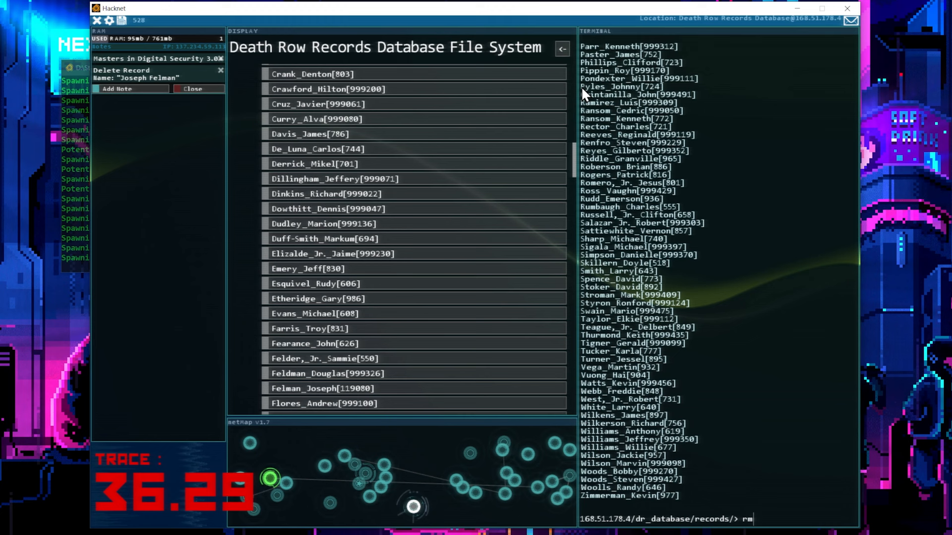